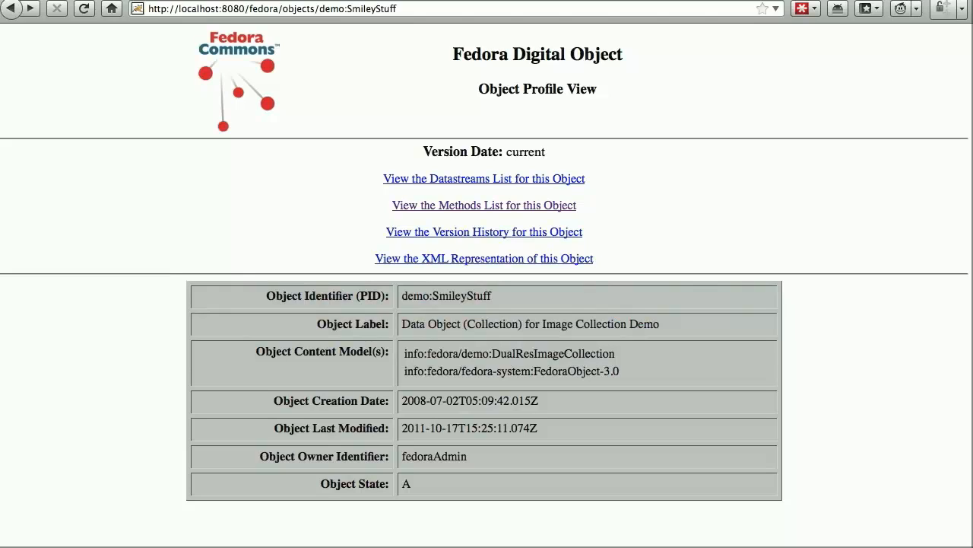
- Show the Methods List for demo:SmileyStuff from its Object Profile View
left_click(484, 206)
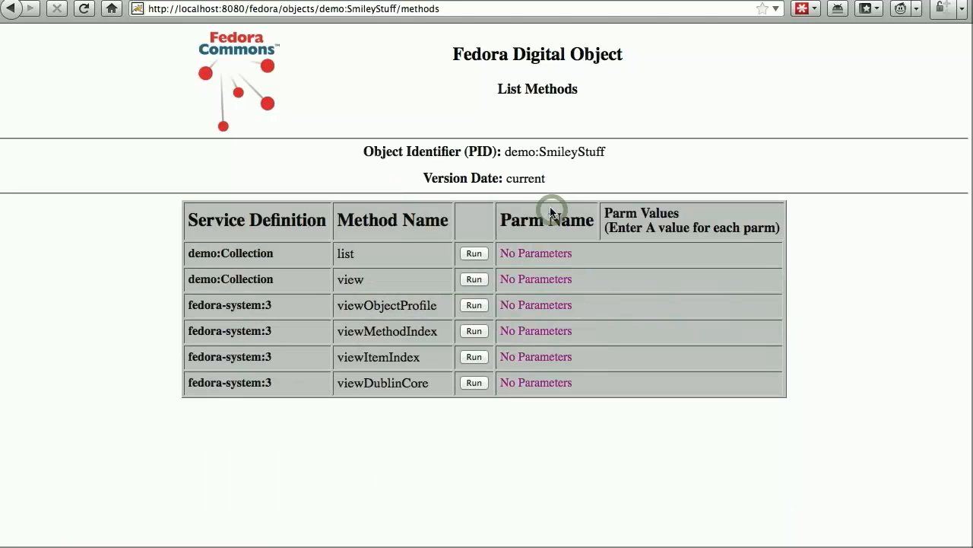
mouse_move(565, 188)
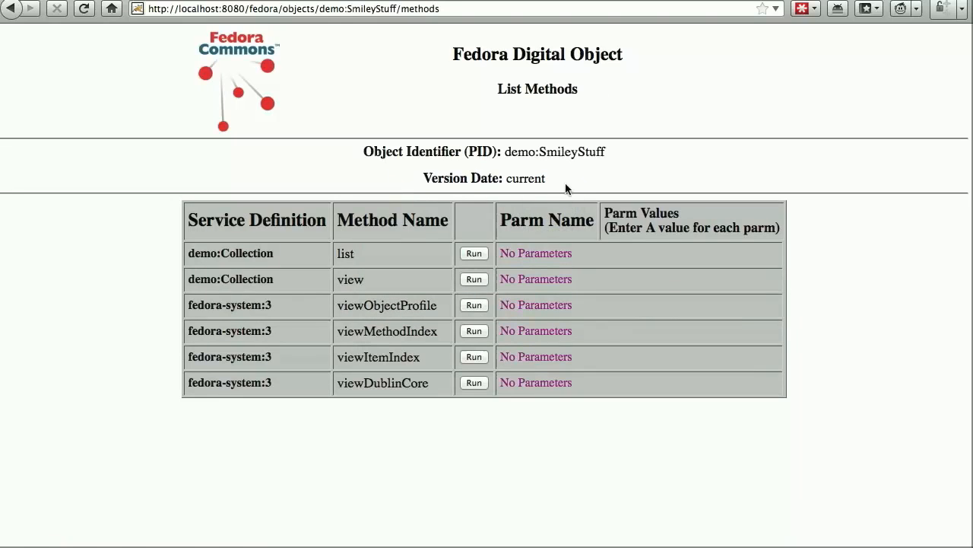
mouse_move(438, 289)
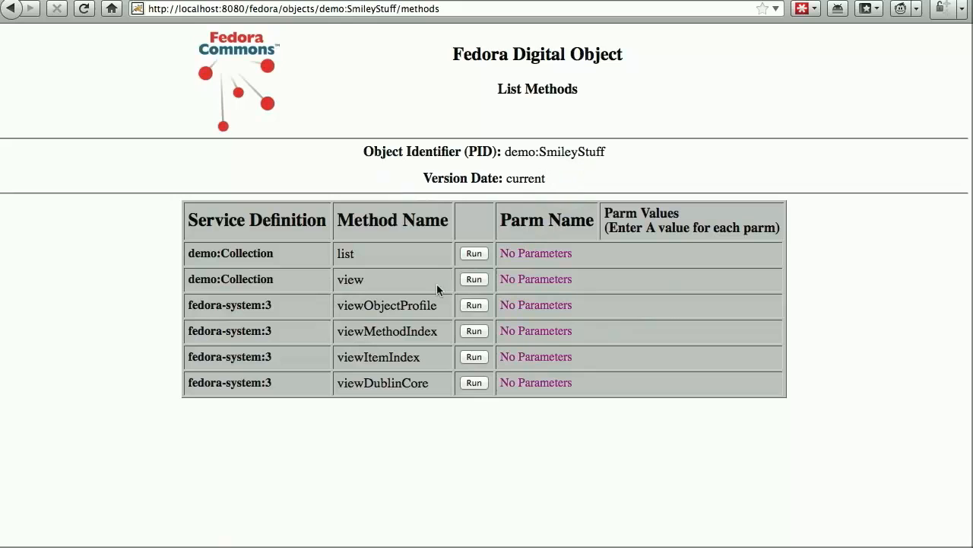
double_click(350, 280)
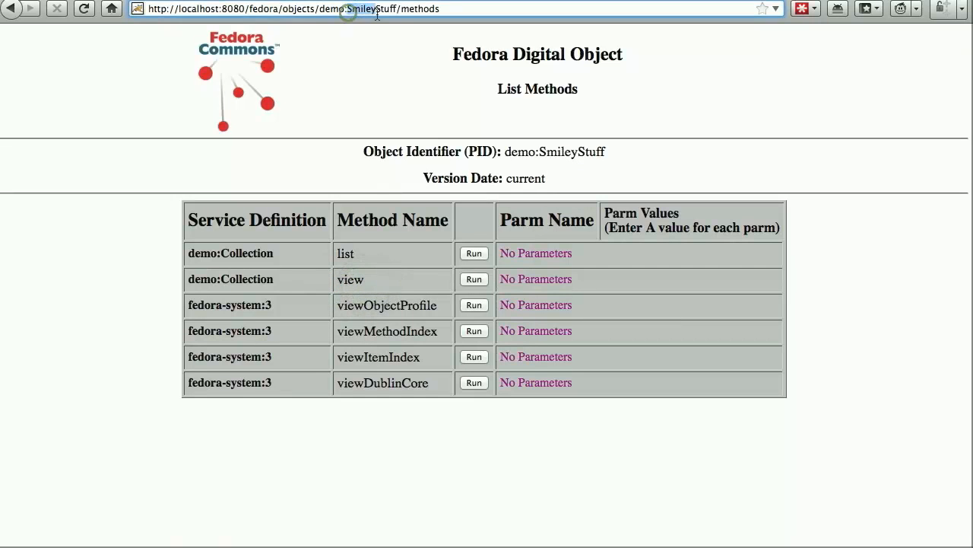
mouse_move(405, 93)
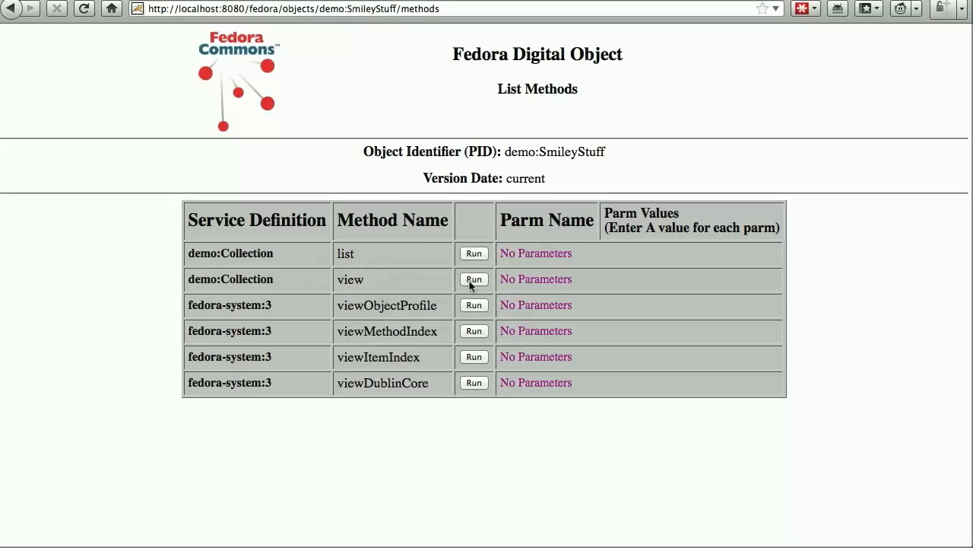
- Run the 'view' method of demo:Collection, yielding a service-not-found stack trace
left_click(473, 280)
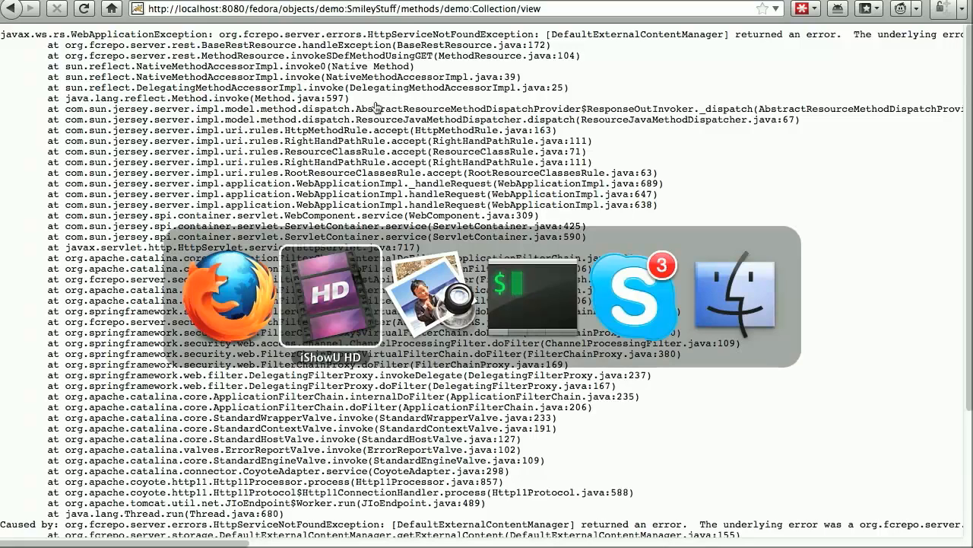
mouse_move(533, 295)
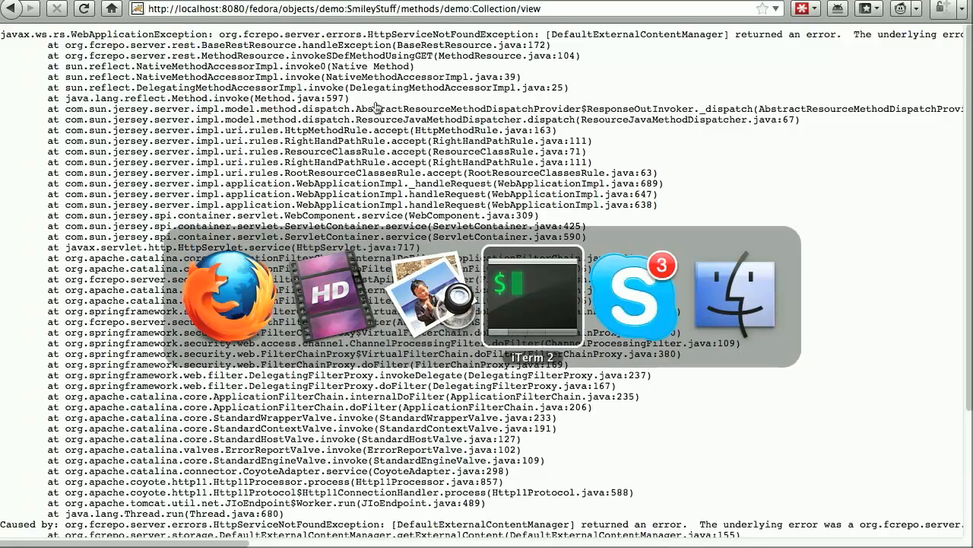
- Switch to the iTerm 2 terminal and run shutdown.sh to stop the Fedora Tomcat server
left_click(532, 296)
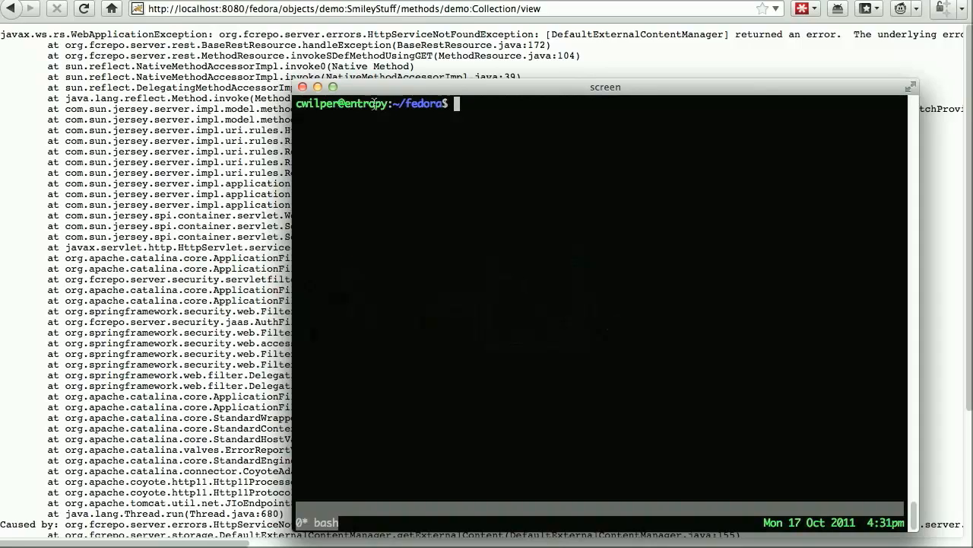
type("shu")
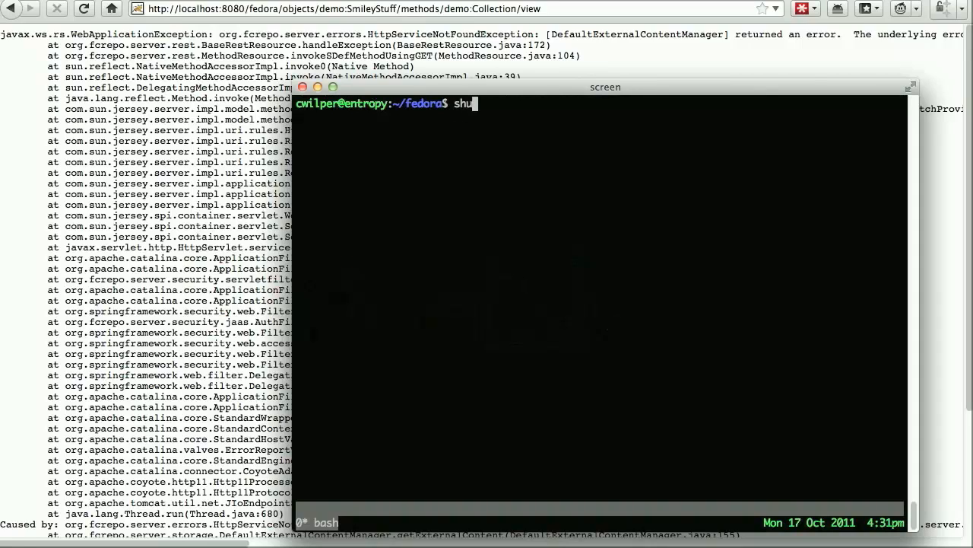
type("tdown.sh")
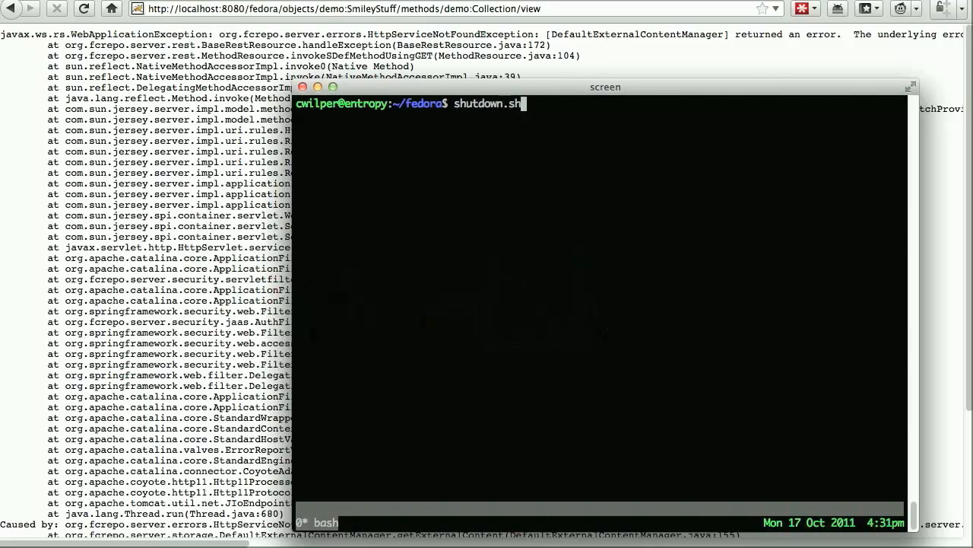
key("Return")
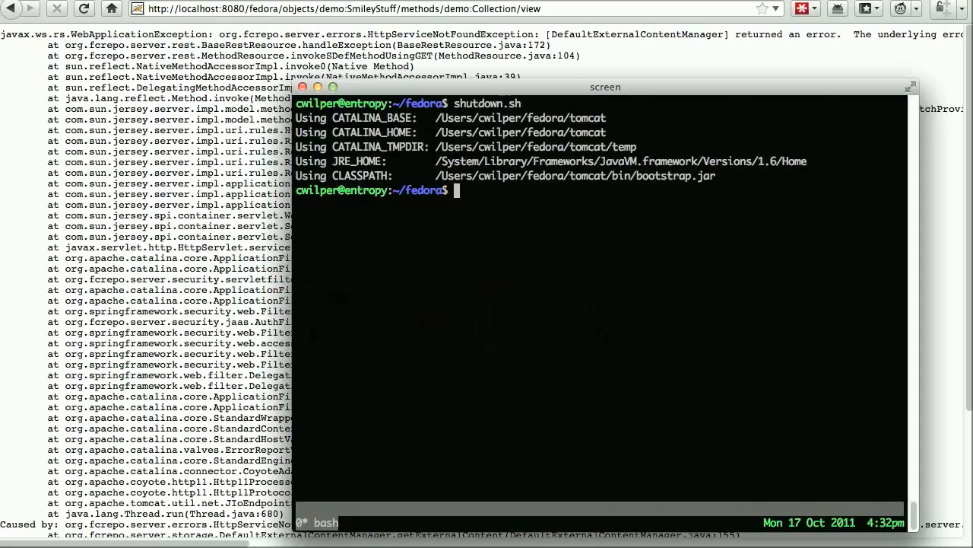
- Edit server/config/fedora.fcfg in vi, set the ResourceIndex level to 1, and save
type("vi")
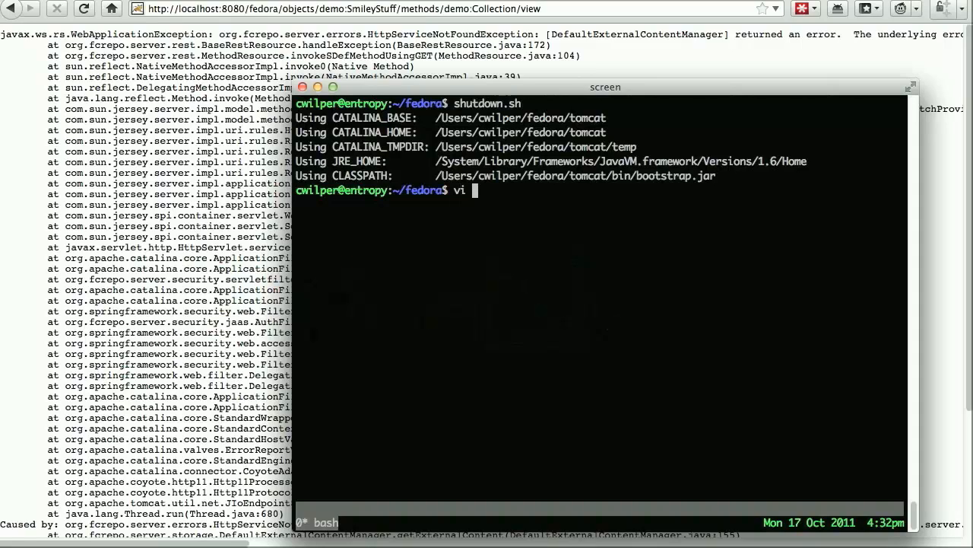
type("server/config/fedora")
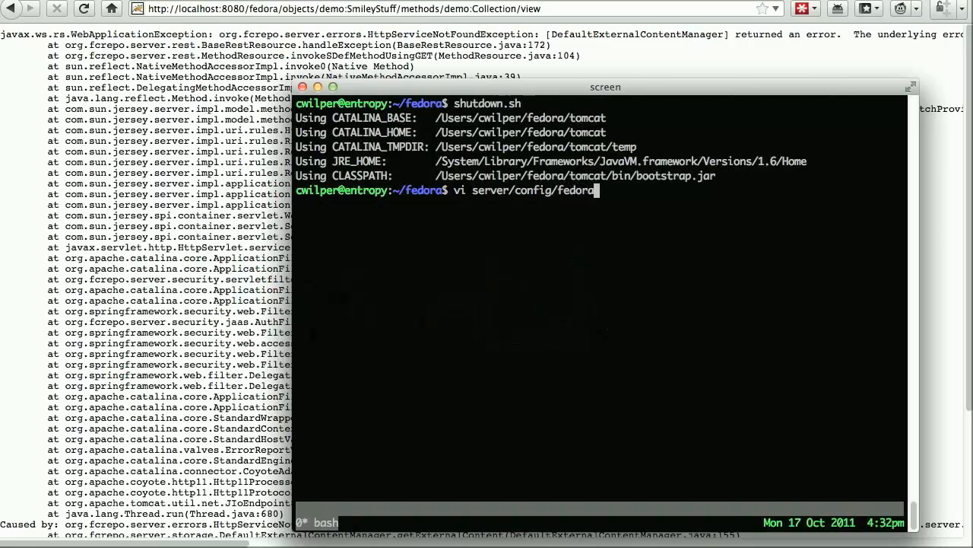
key("Return")
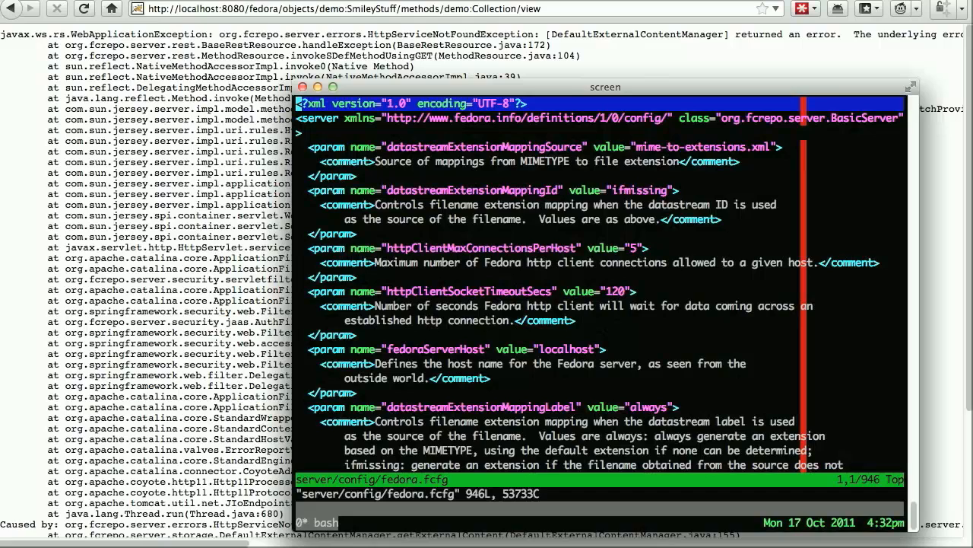
type("/ResourceIndex")
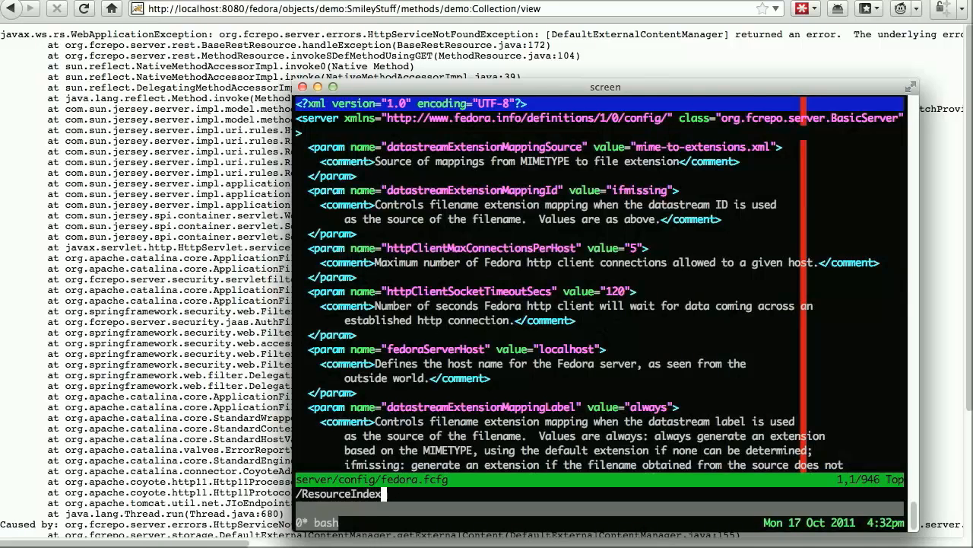
key("Return")
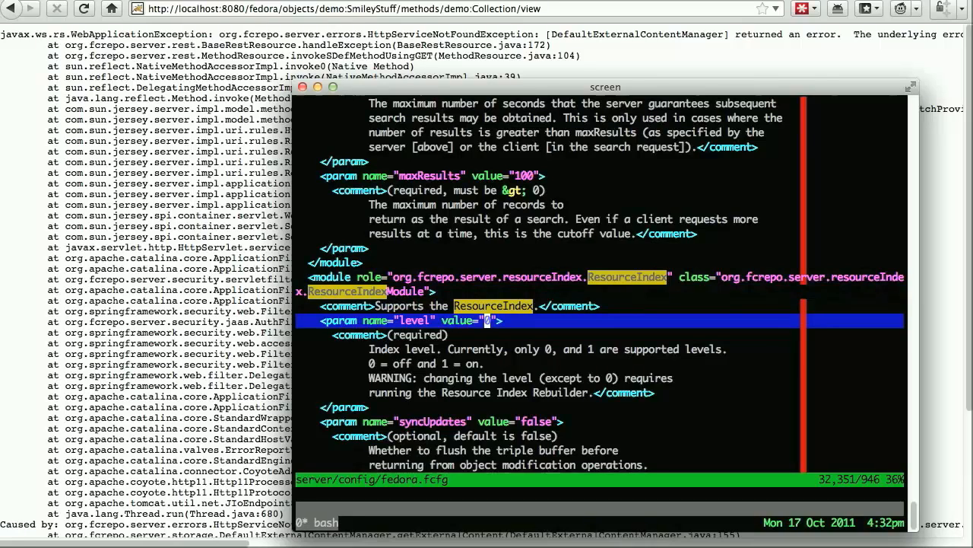
type("1")
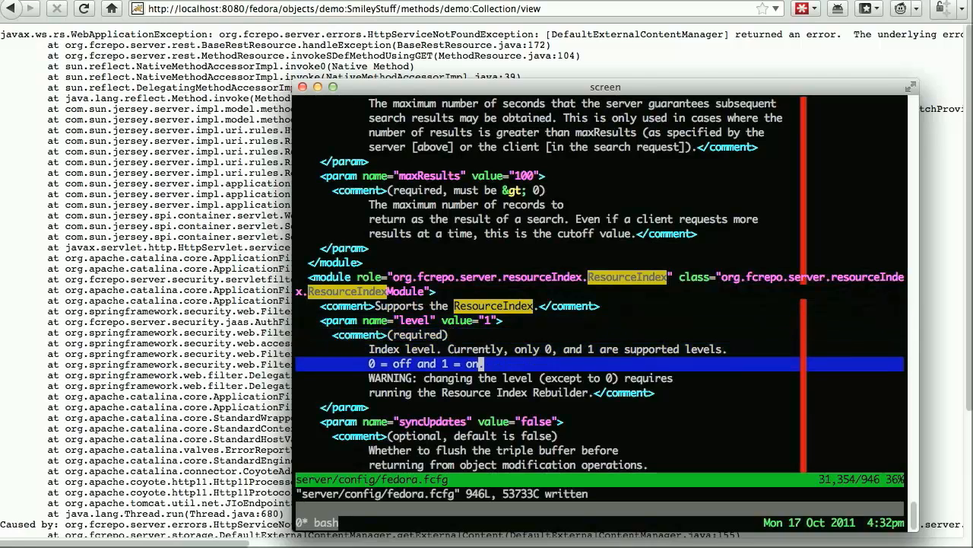
key("Down")
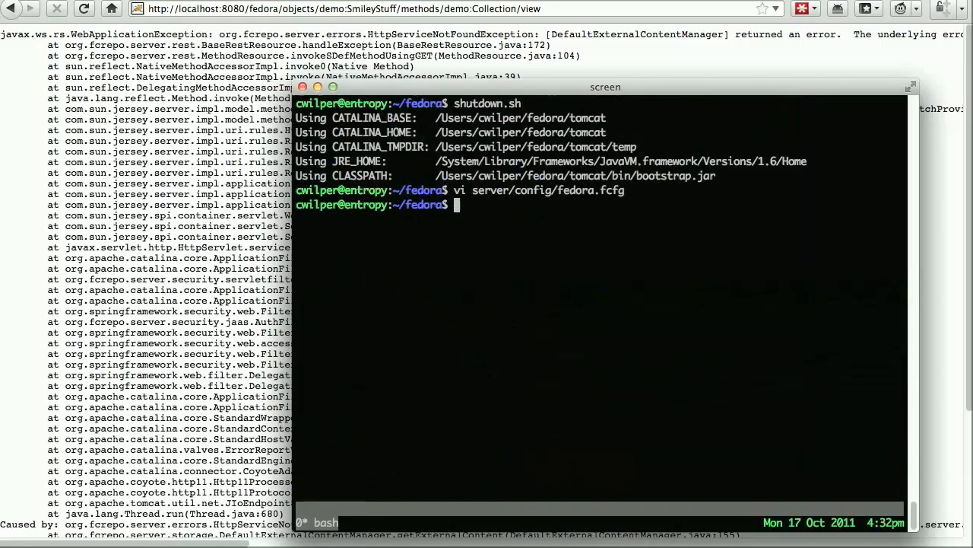
- Run fedora-rebuild.sh, choose option 1 Resource Index and confirm Yes to rebuild all 45 objects
type("fedora-rebuild.")
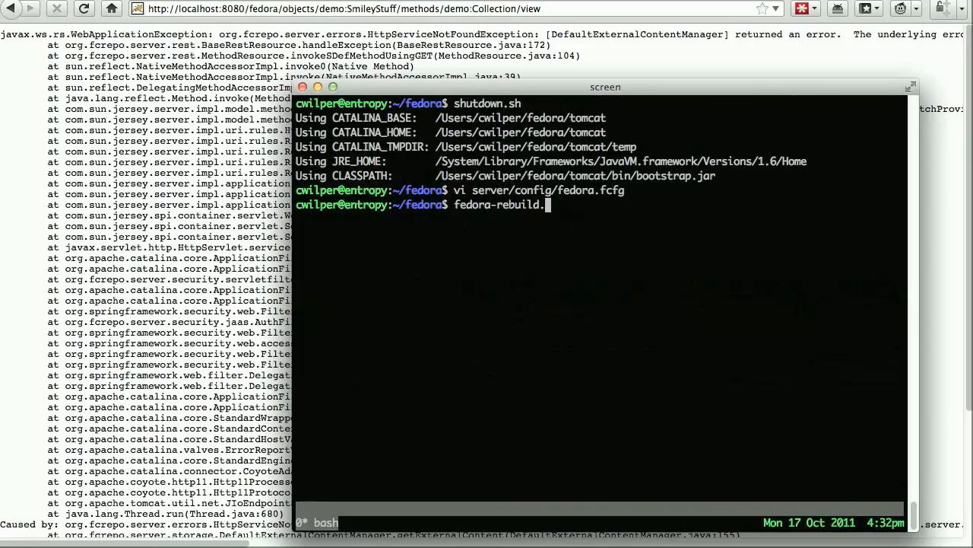
type("s")
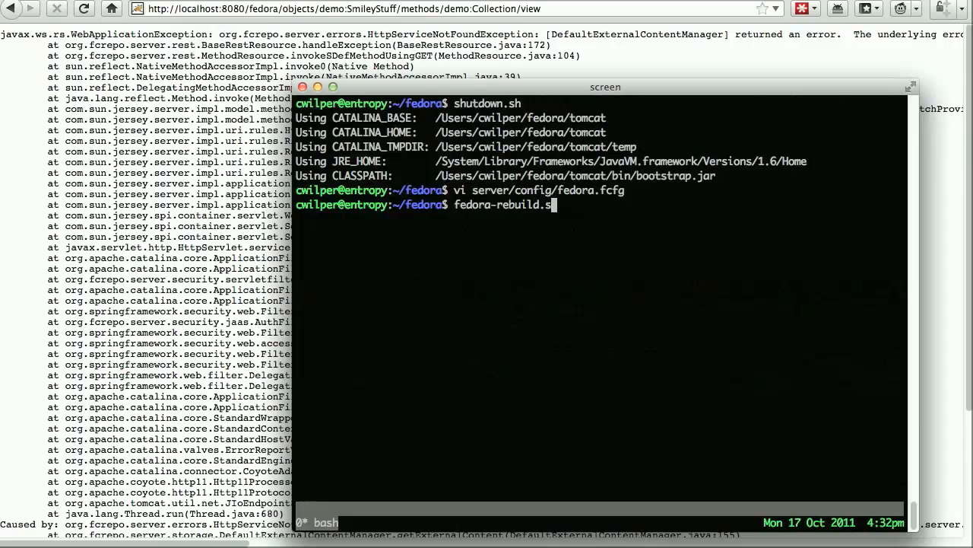
type("h")
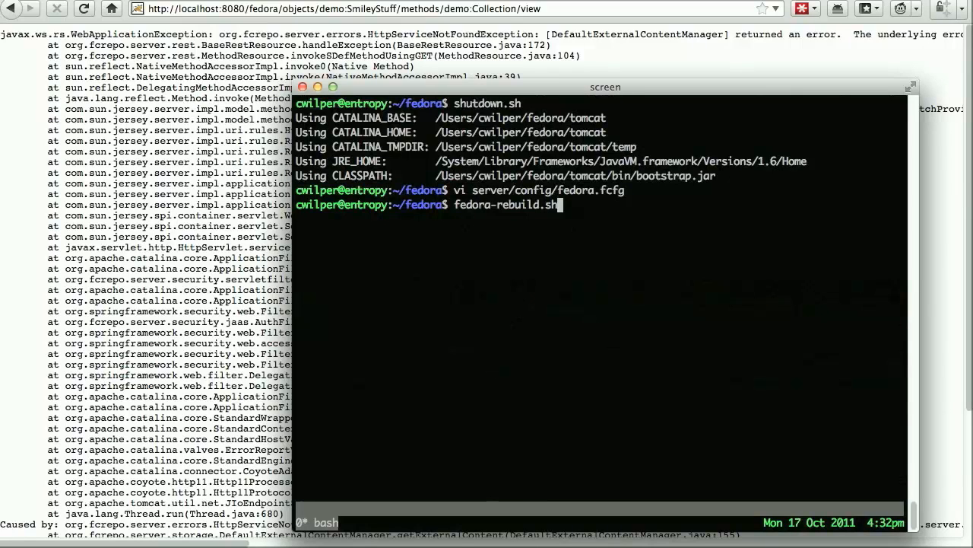
key("Return")
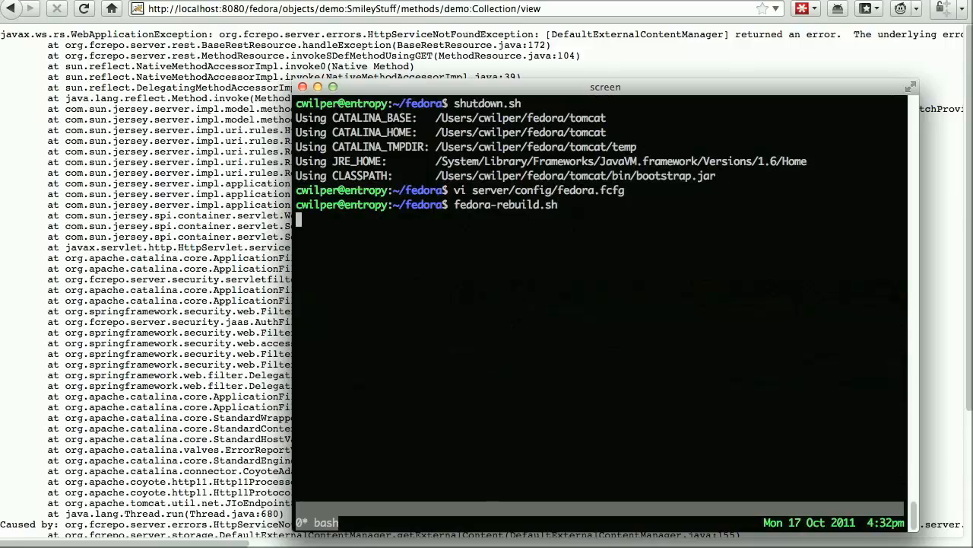
key("Return")
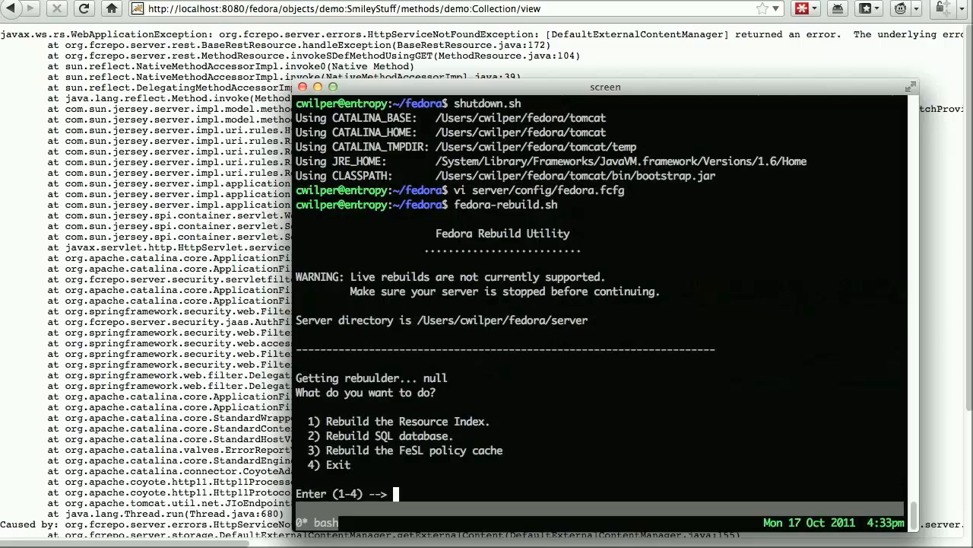
type("1")
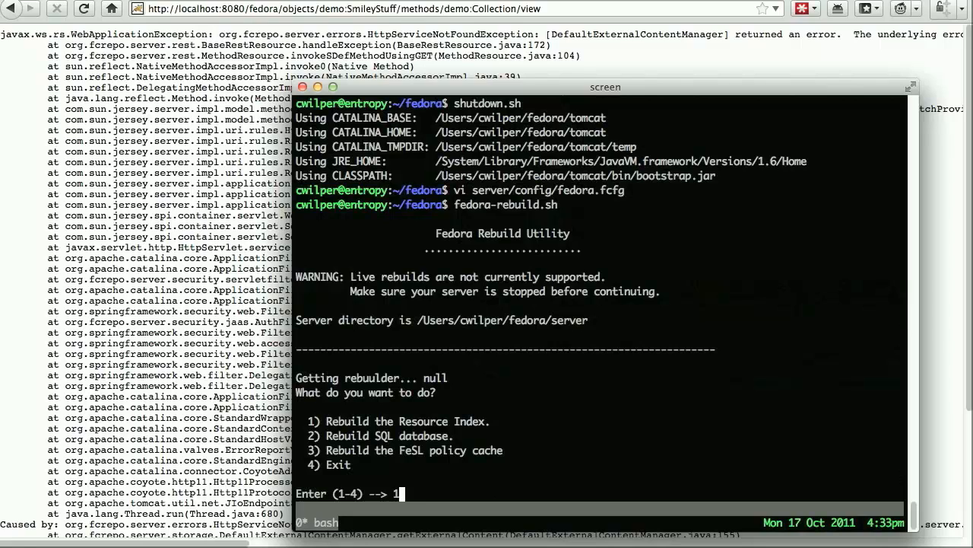
key("Return")
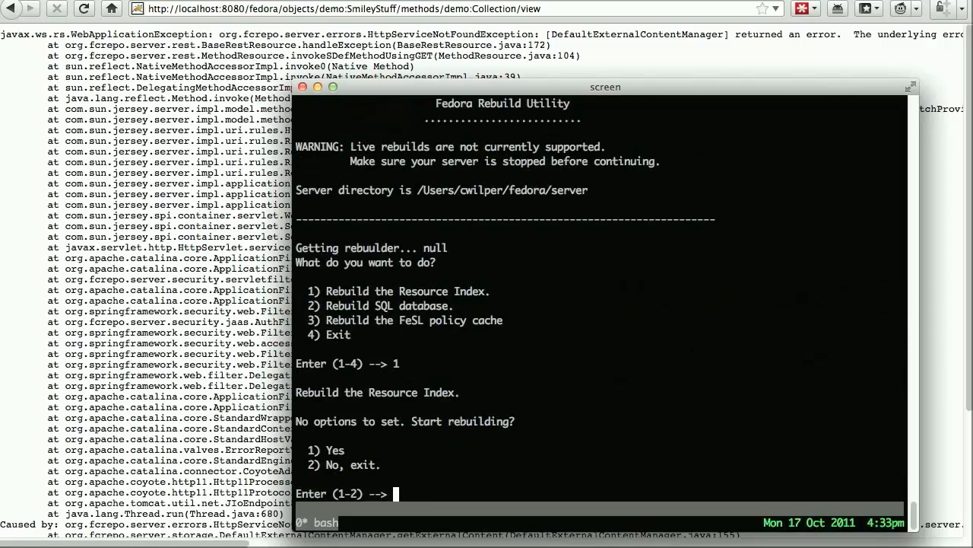
type("1")
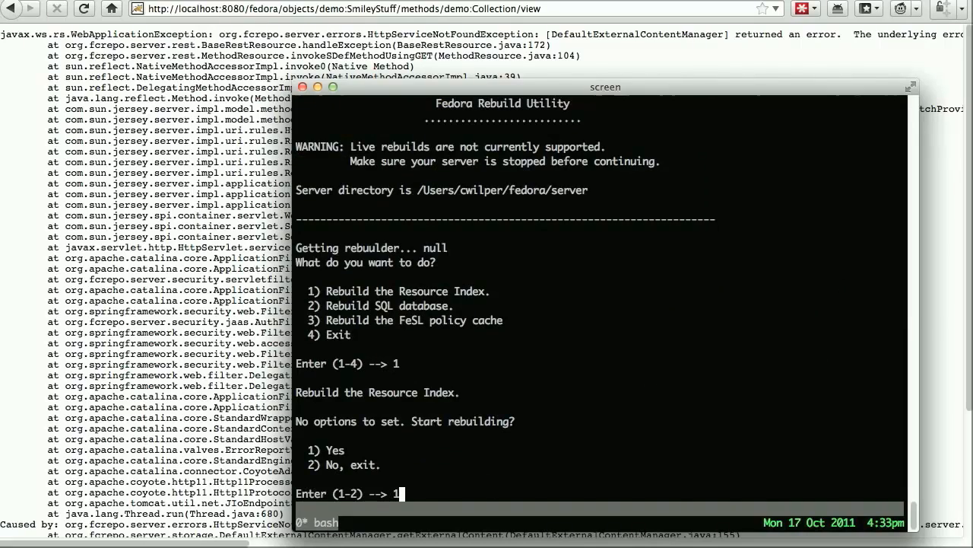
key("Return")
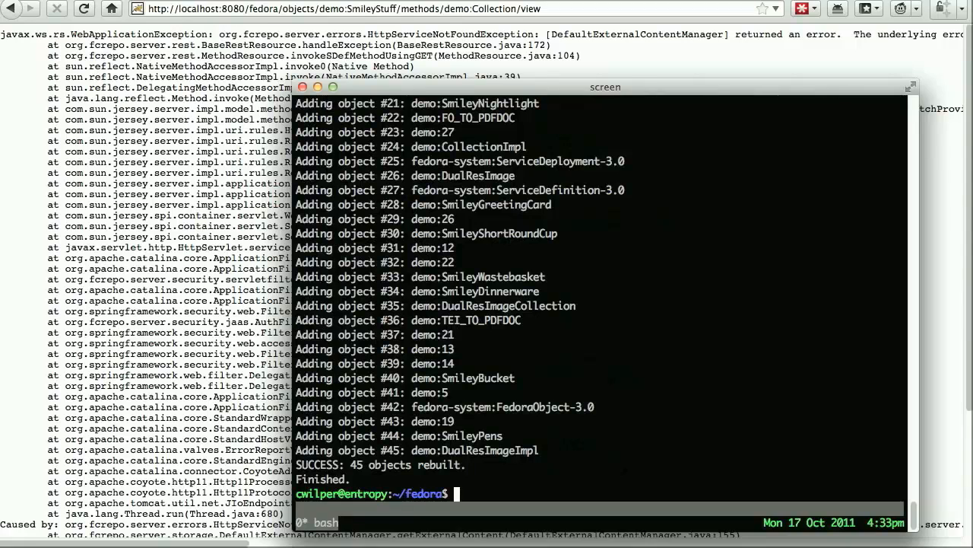
- Run startup.sh to bring the Fedora server back up
type("st")
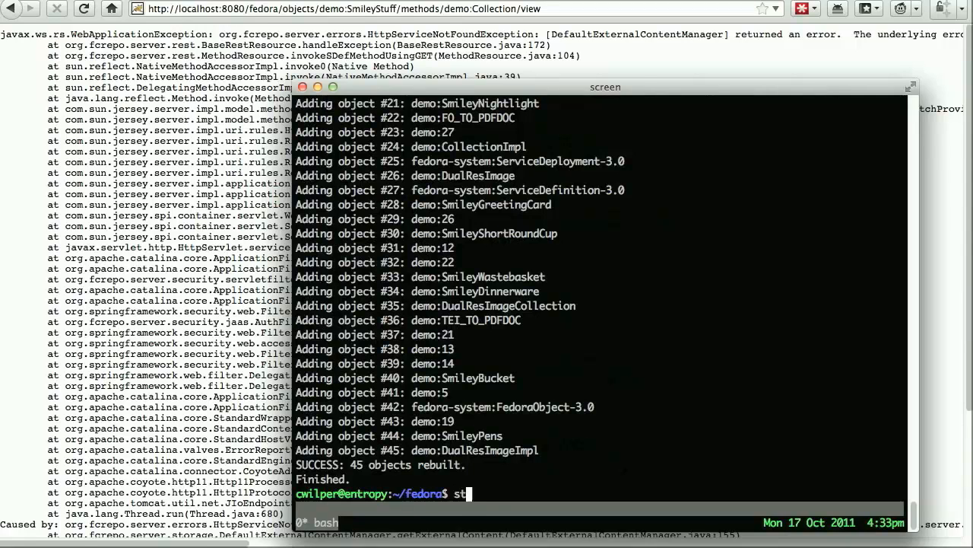
type("artup.sh")
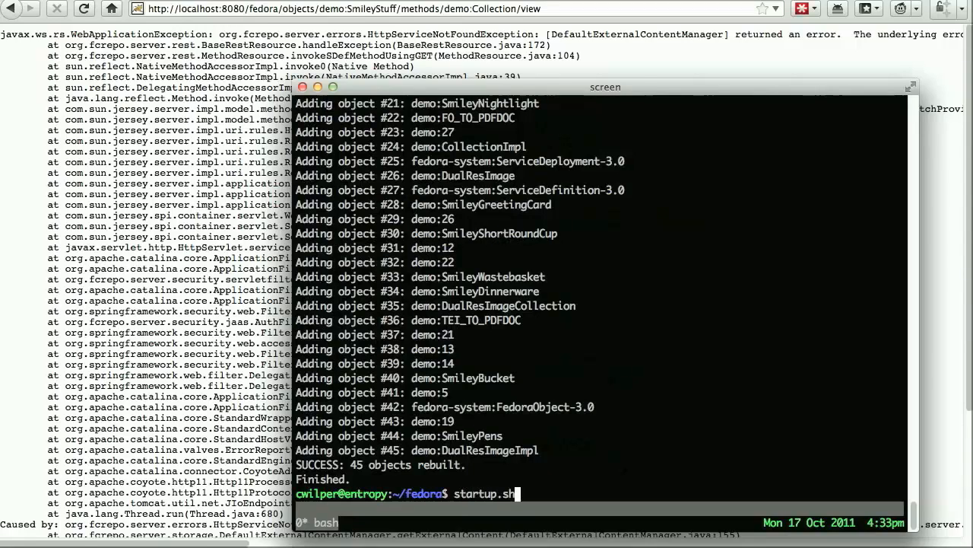
key("Return")
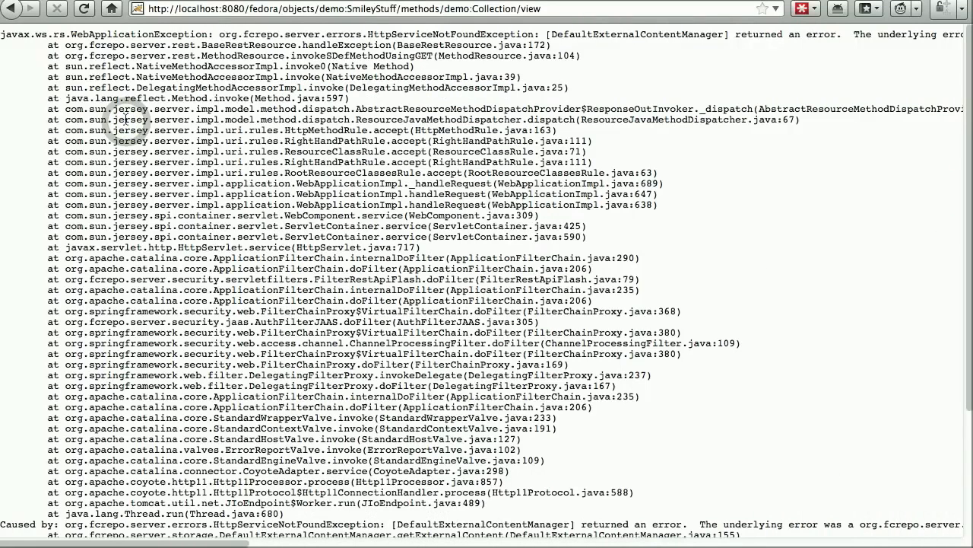
- Reload the Collection of Smiley Stuff page and scroll through its items down to the Smiley Nightlight
left_click(83, 9)
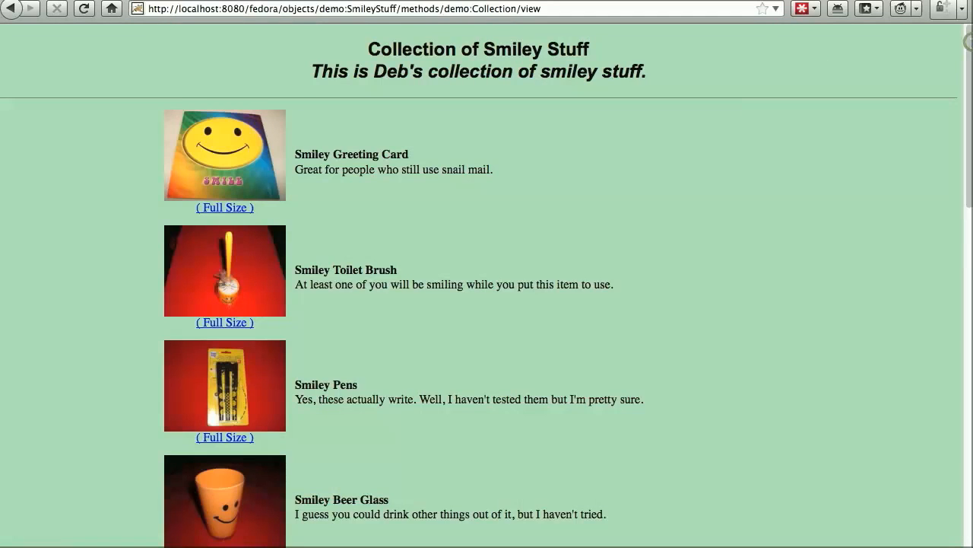
scroll("down", 3)
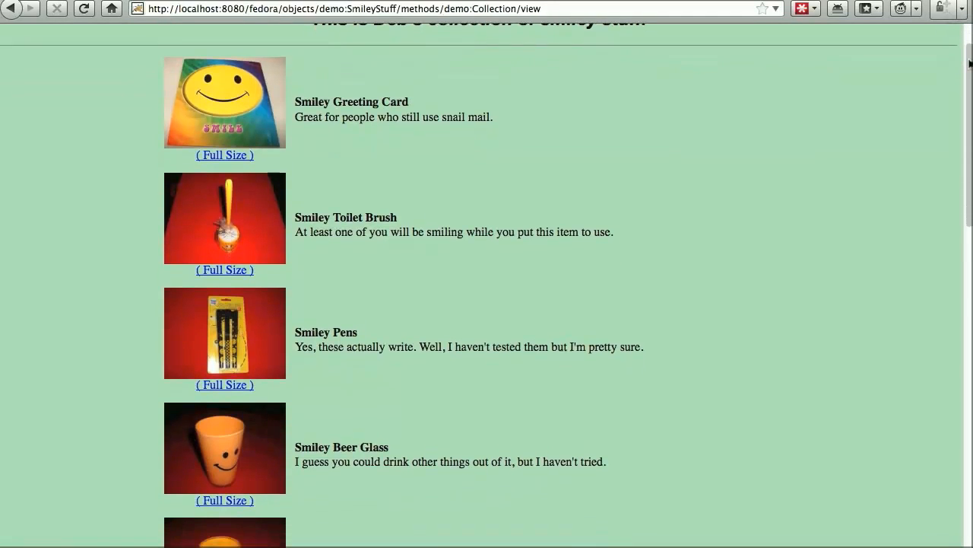
scroll("down", 3)
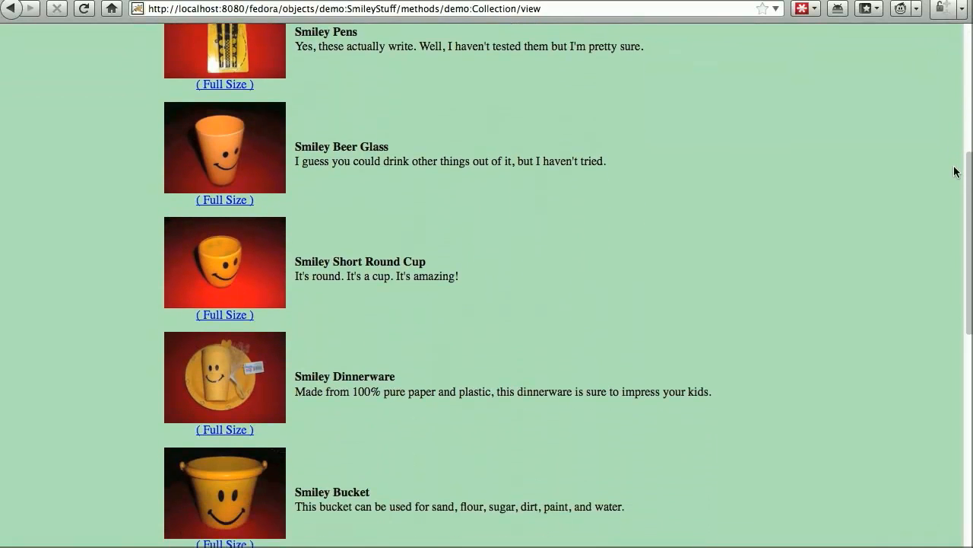
scroll("down", 3)
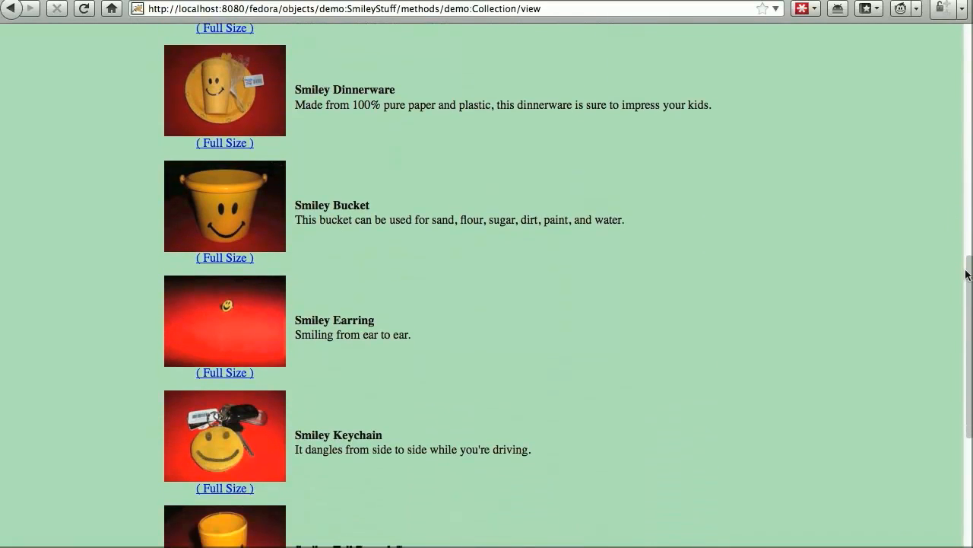
scroll("down", 3)
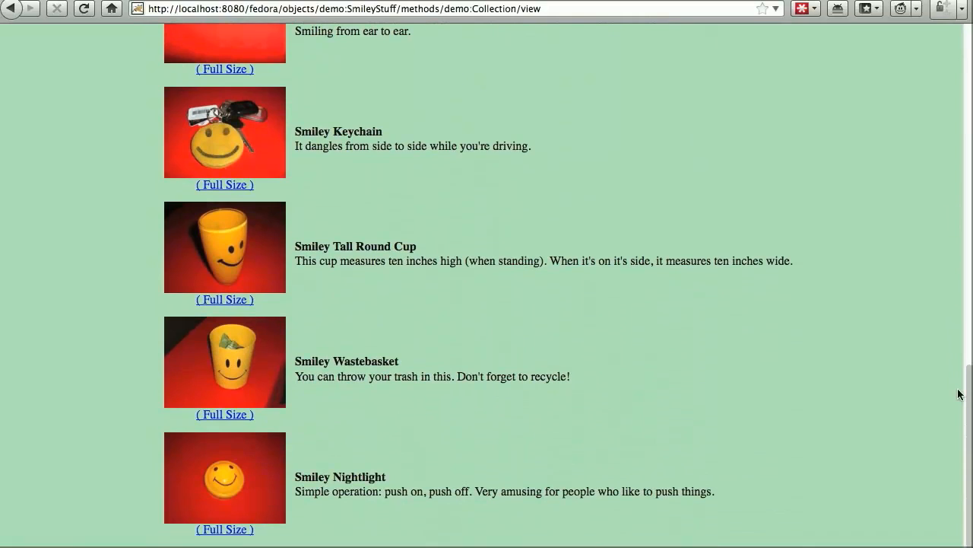
mouse_move(960, 399)
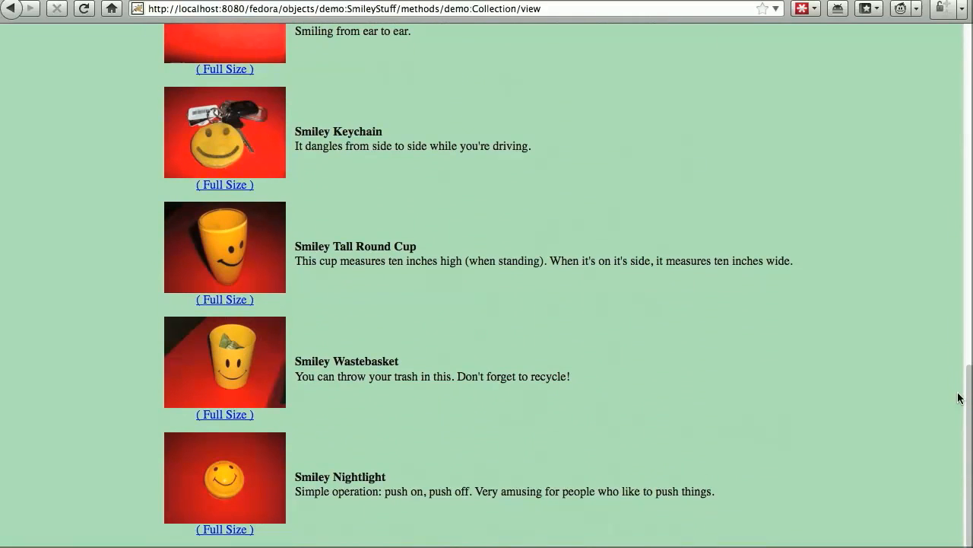